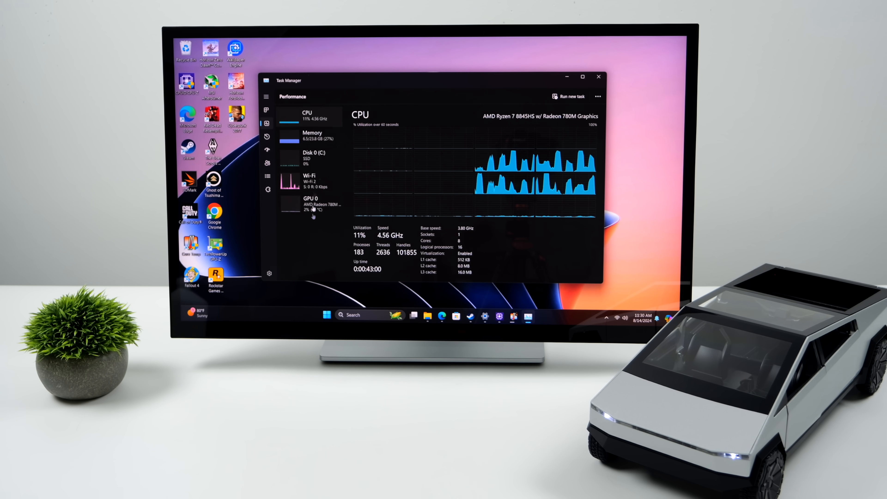
Step: Show the Radeon 780M's usage and memory details in Task Manager's Performance page
left_click(311, 204)
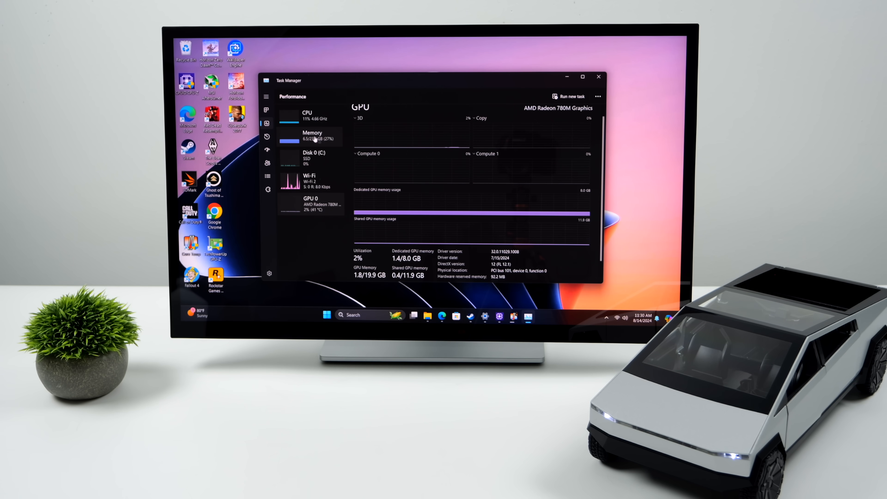
left_click(312, 136)
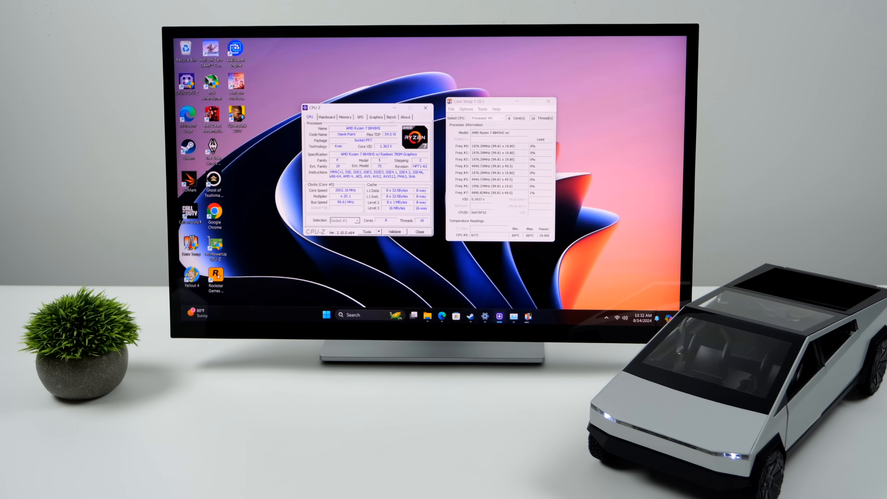
Step: Run the CPU-Z Bench stress test on the Ryzen 7 8845HS, then close CPU-Z and Core Temp
left_click(391, 117)
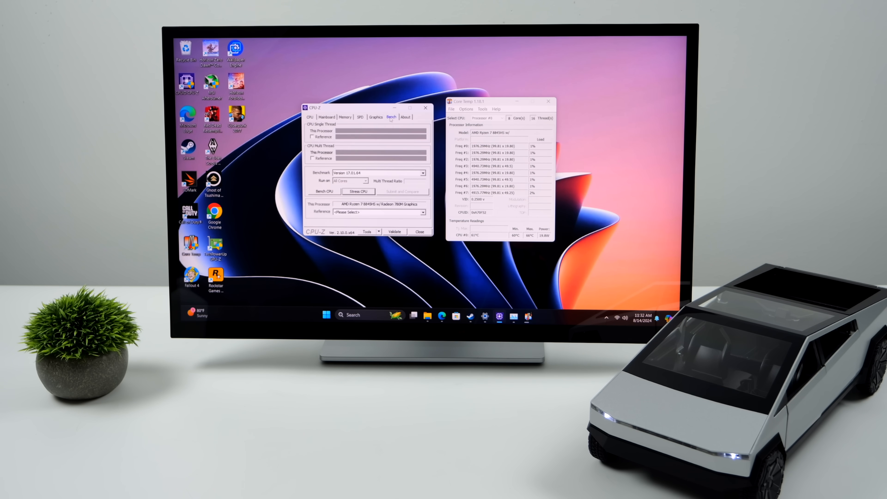
left_click(358, 191)
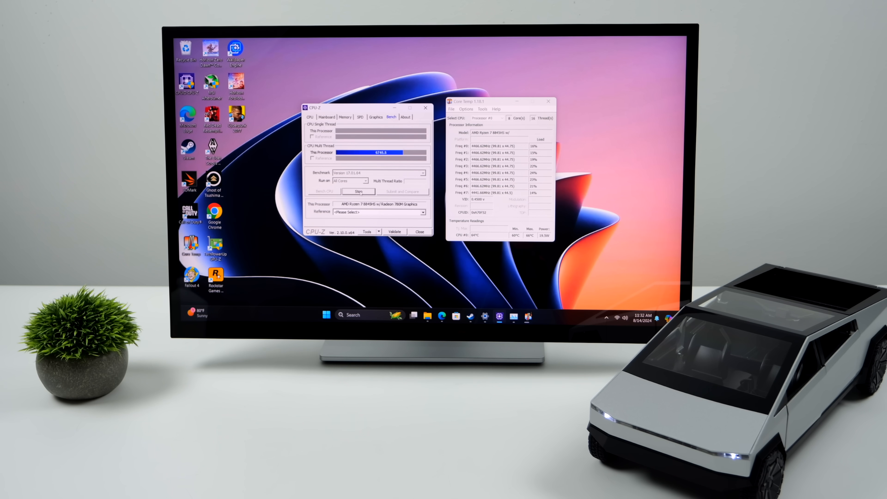
left_click(358, 192)
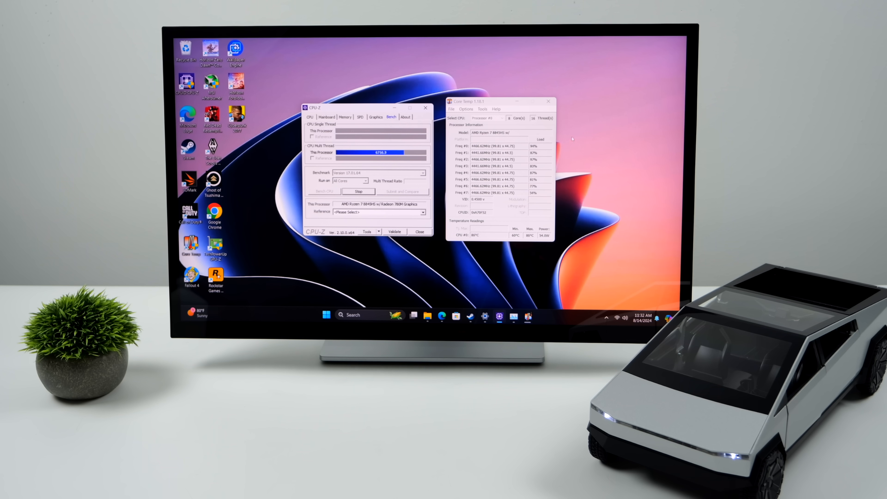
left_click(547, 100)
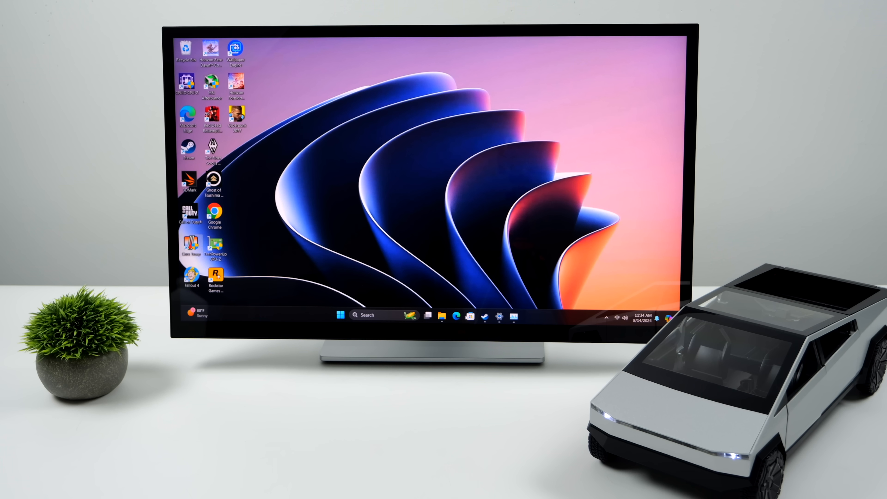
Step: Browse the Microsoft Store home page's music apps and movies, then close it
left_click(469, 315)
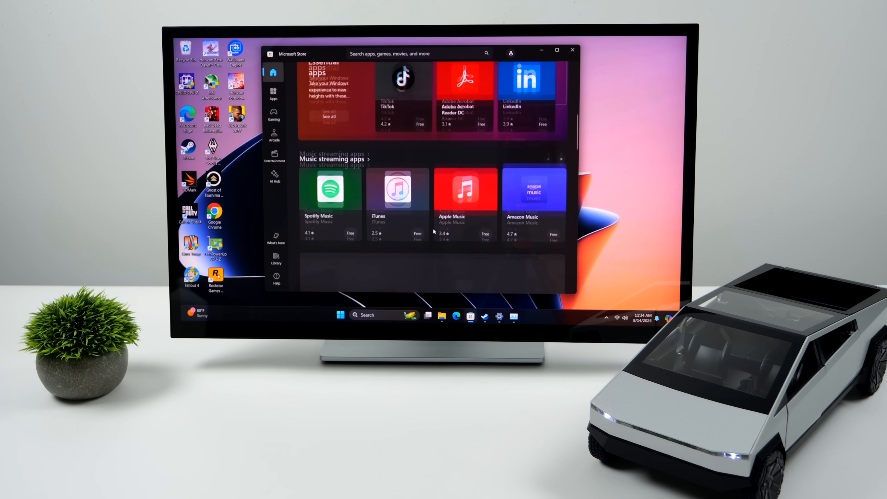
scroll("down", 3)
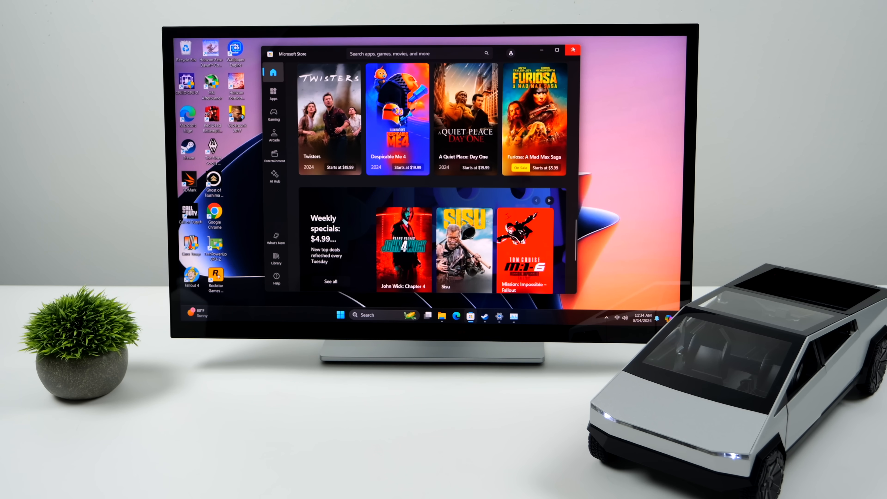
left_click(574, 49)
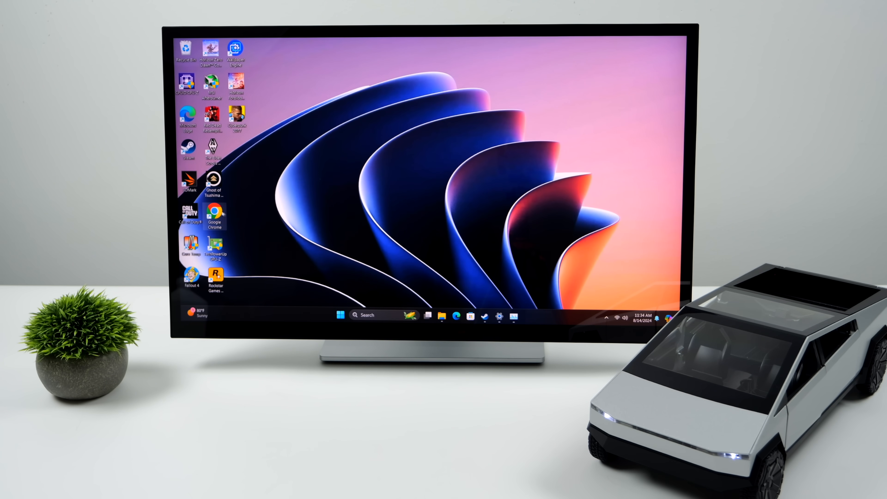
mouse_move(221, 212)
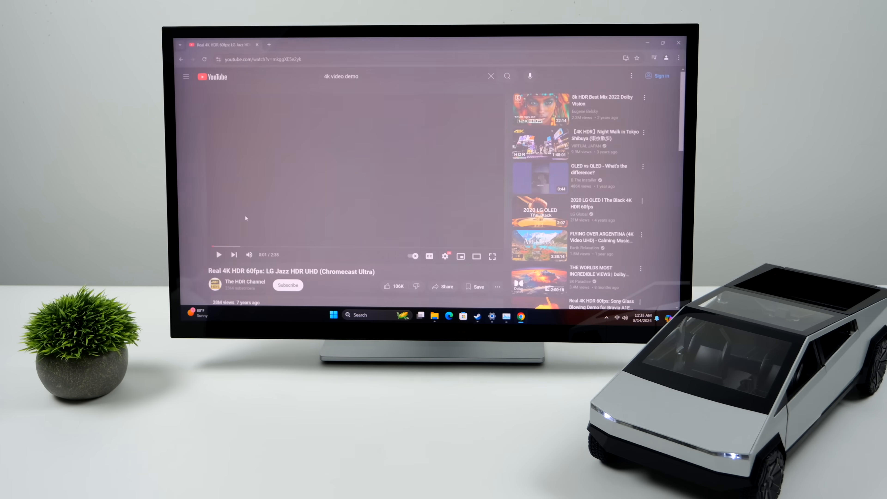
Step: Play the 4K HDR demo at 2160p60 with Stats for nerds showing, full screen
left_click(446, 256)
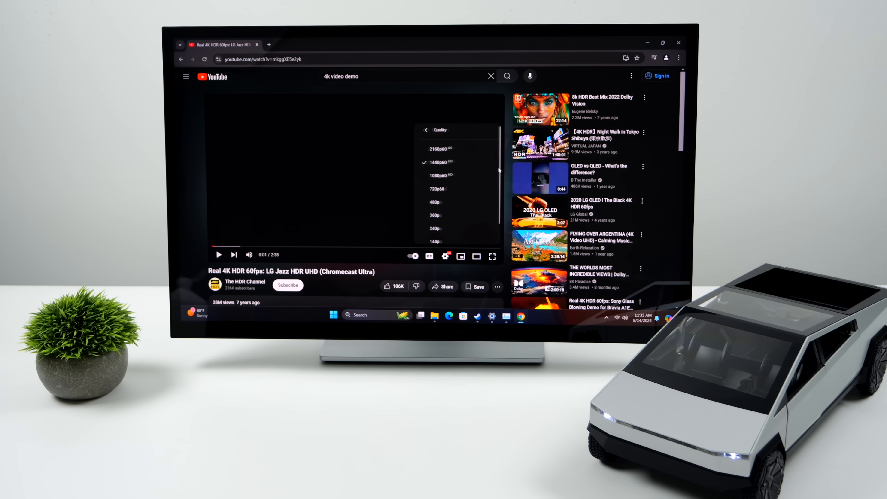
left_click(426, 131)
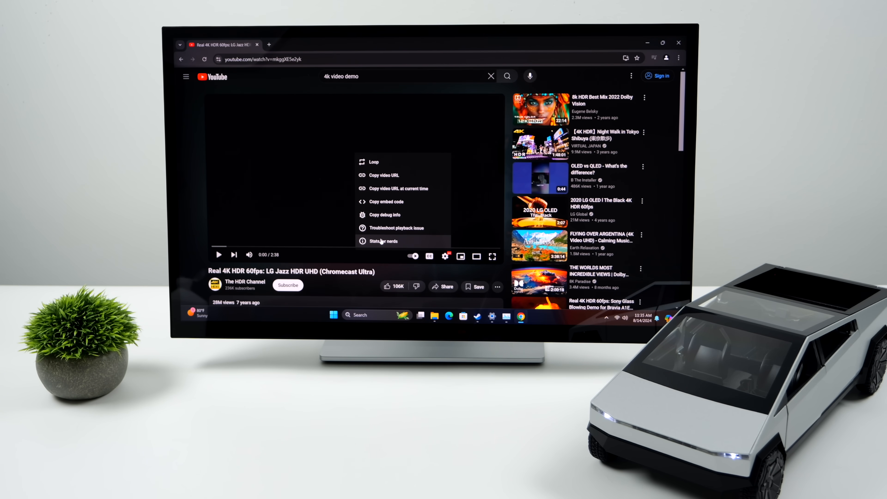
left_click(383, 242)
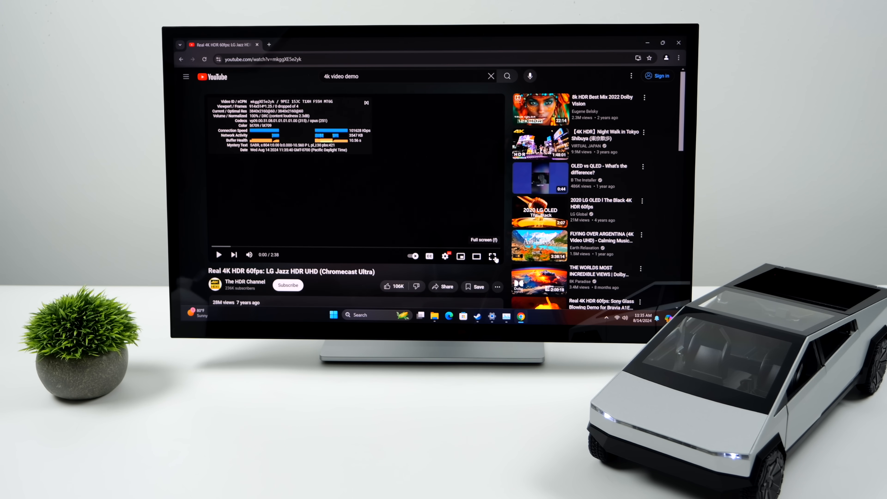
left_click(494, 256)
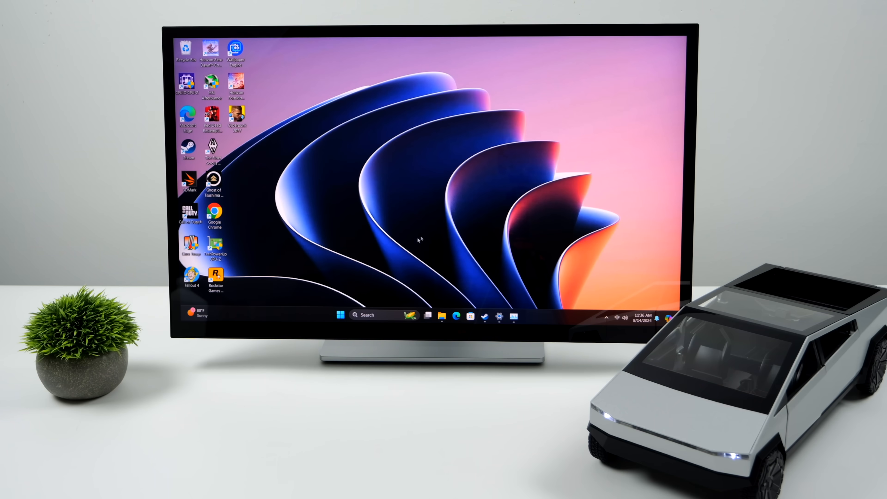
mouse_move(485, 265)
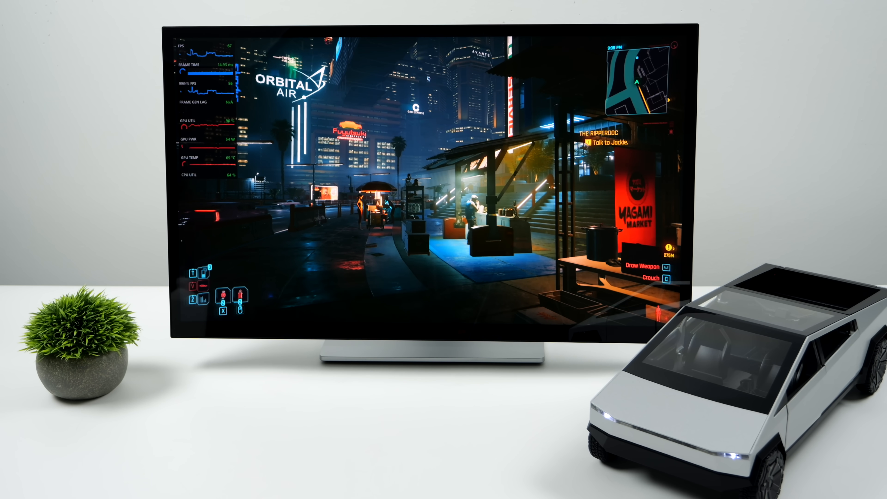
Step: Enable AMD Fluid Motion Frames and Radeon Anti-Lag for Cyberpunk 2077 via the Alt+R overlay
key("alt+r")
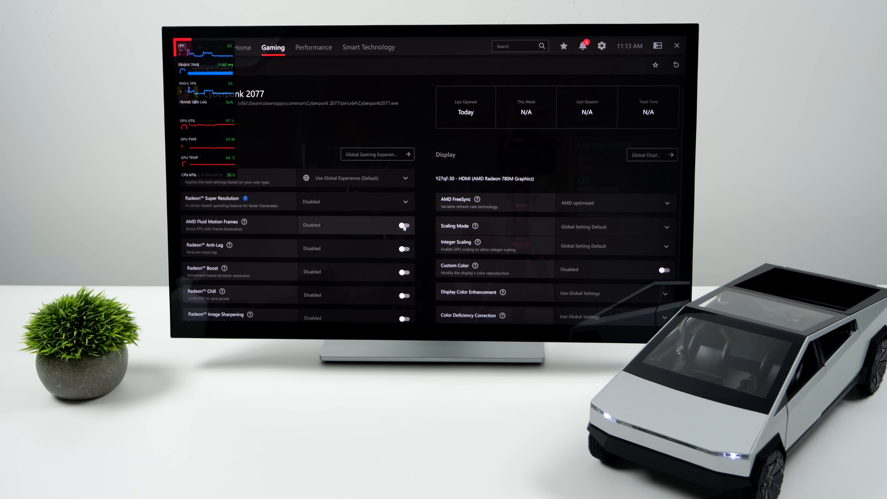
left_click(404, 226)
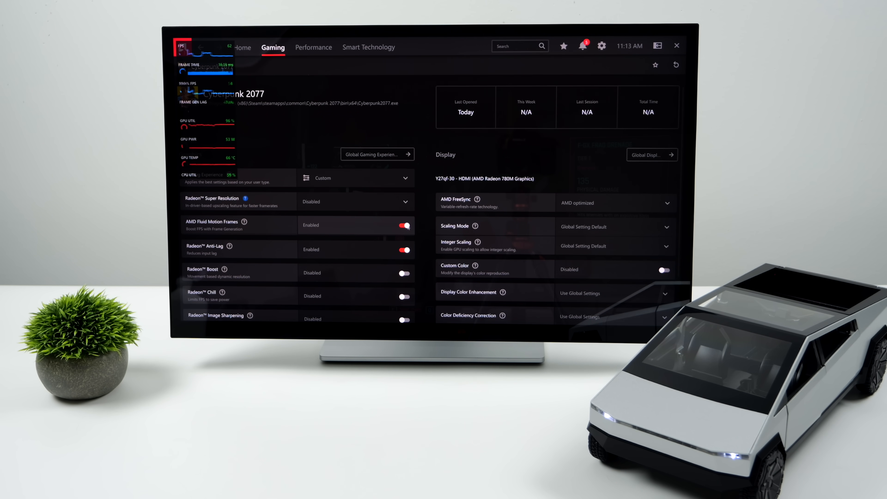
left_click(406, 225)
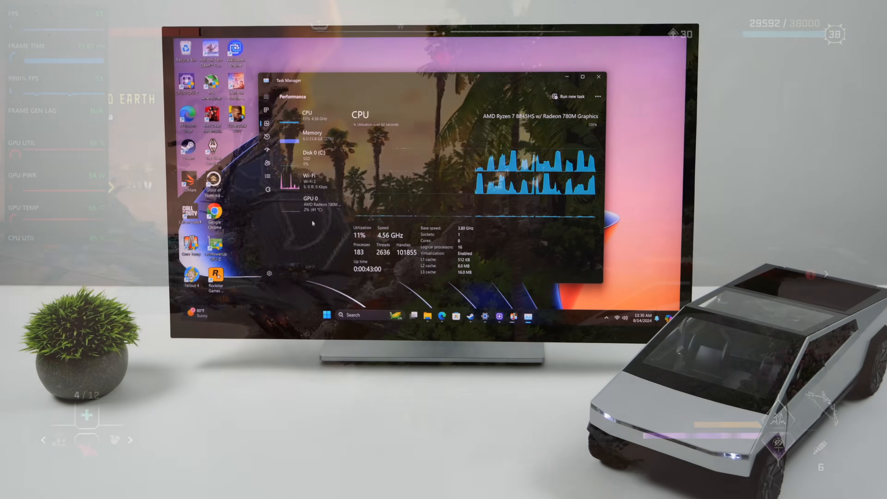
left_click(311, 202)
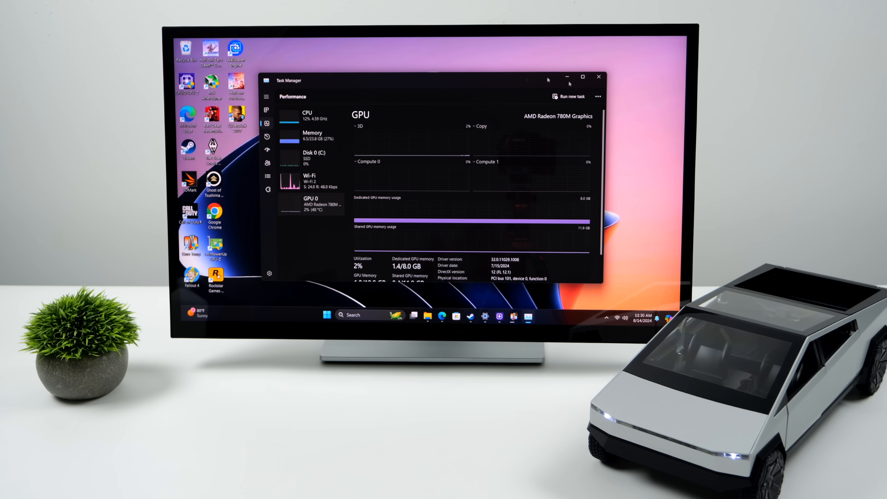